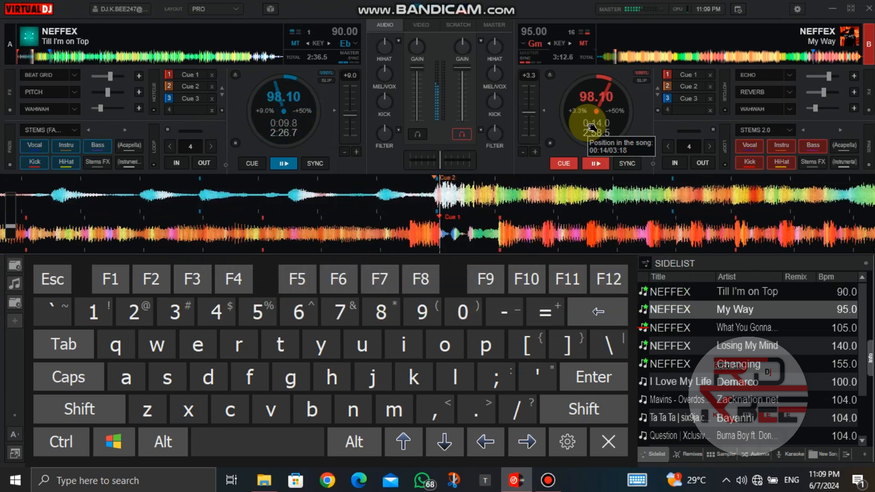
# - Demonstrate the G-key echo exit on the playing track twice
pyautogui.press('g')
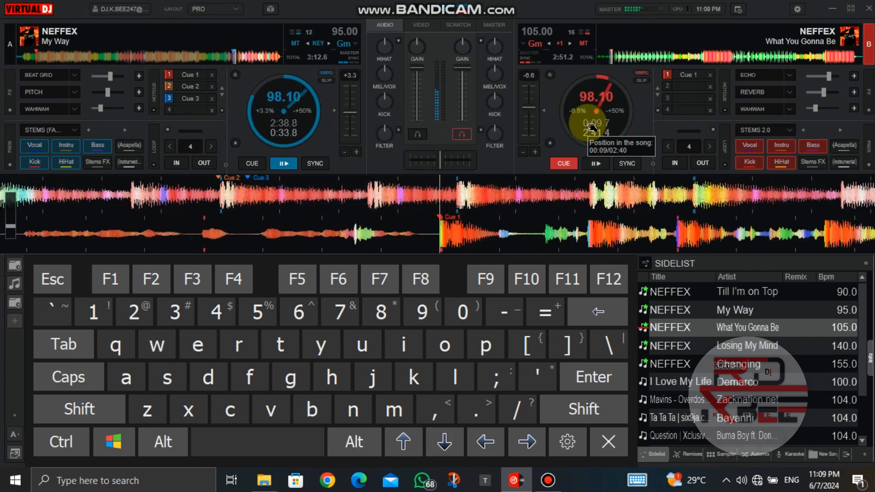
pyautogui.press('g')
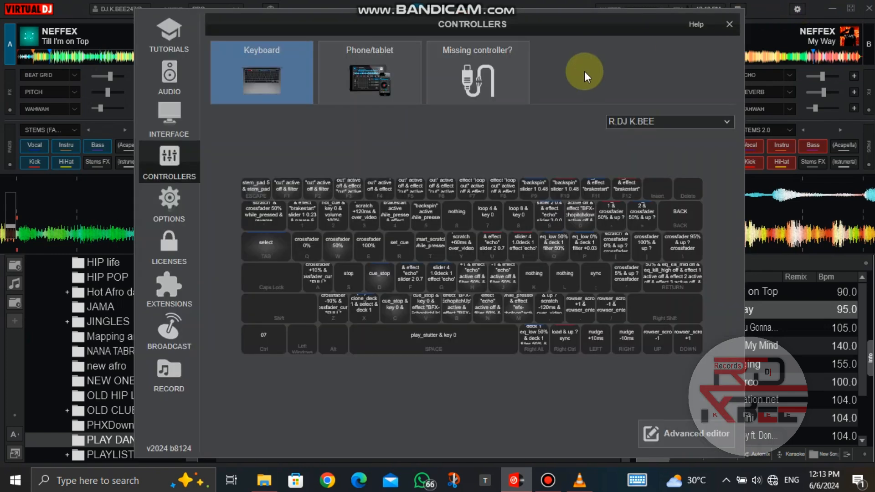
pyautogui.moveTo(700, 428)
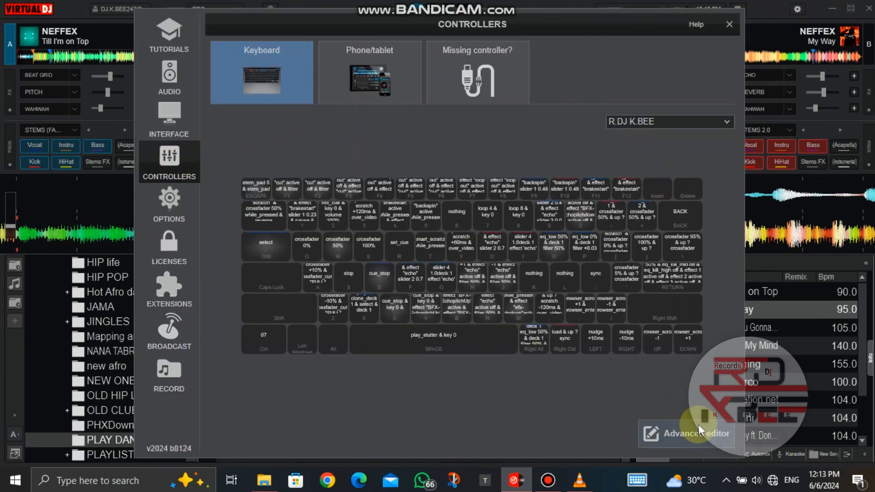
# - In the advanced mapping editor, give the G and F keys their deck 1 echo scripts
pyautogui.click(695, 433)
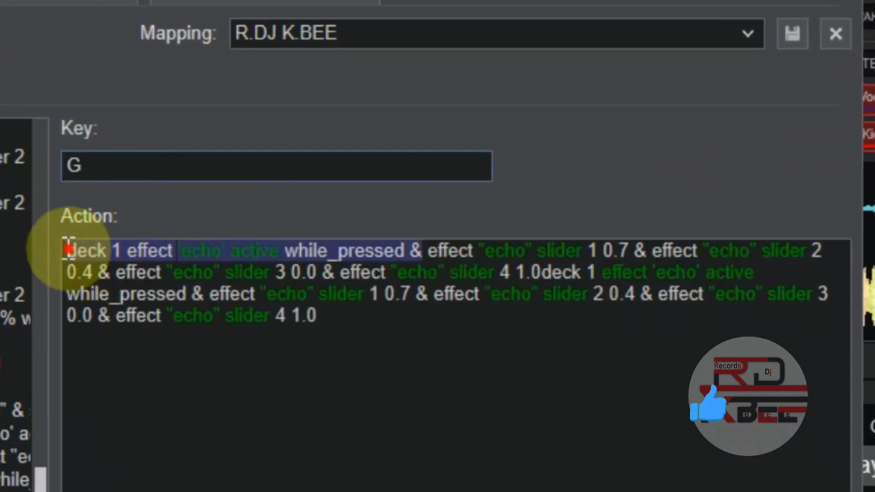
pyautogui.click(416, 357)
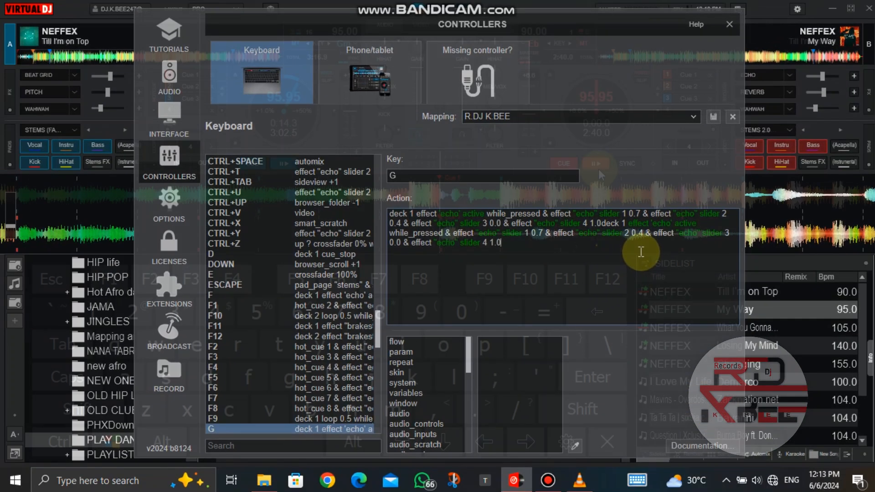
pyautogui.click(728, 24)
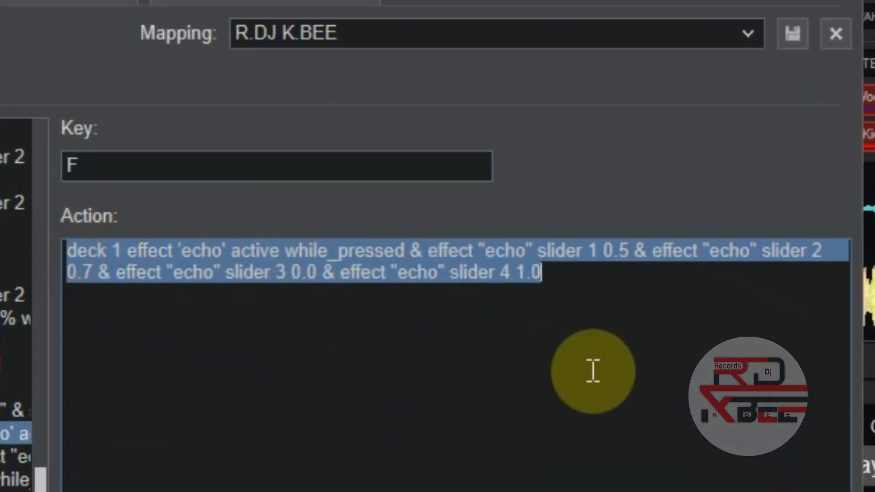
pyautogui.click(836, 33)
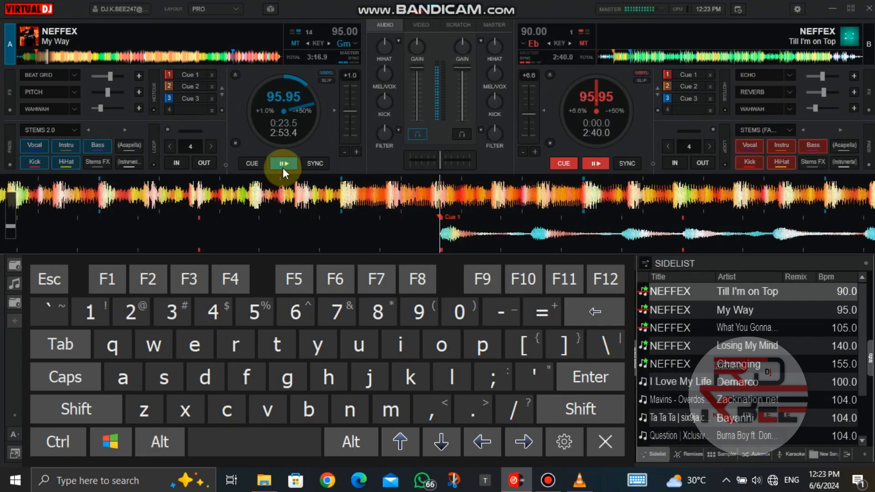
# - Test the F echo exit, then stop deck 1 and return it to the start
pyautogui.press('f')
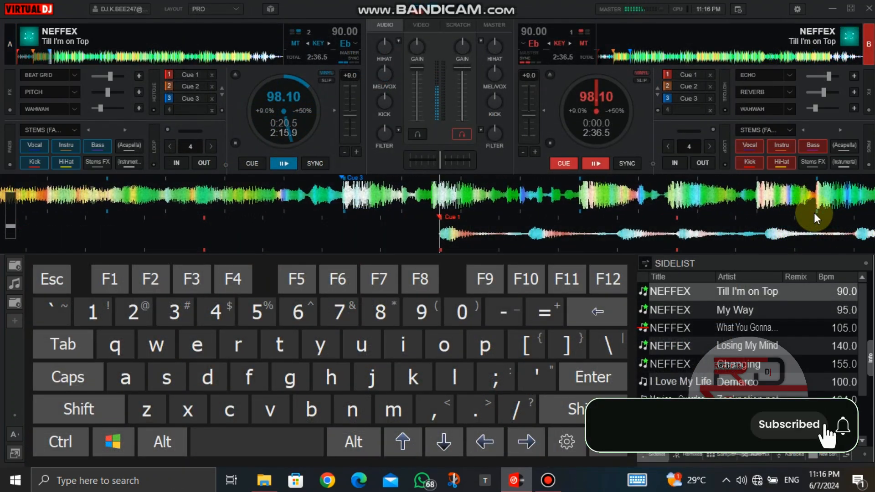
pyautogui.press('g')
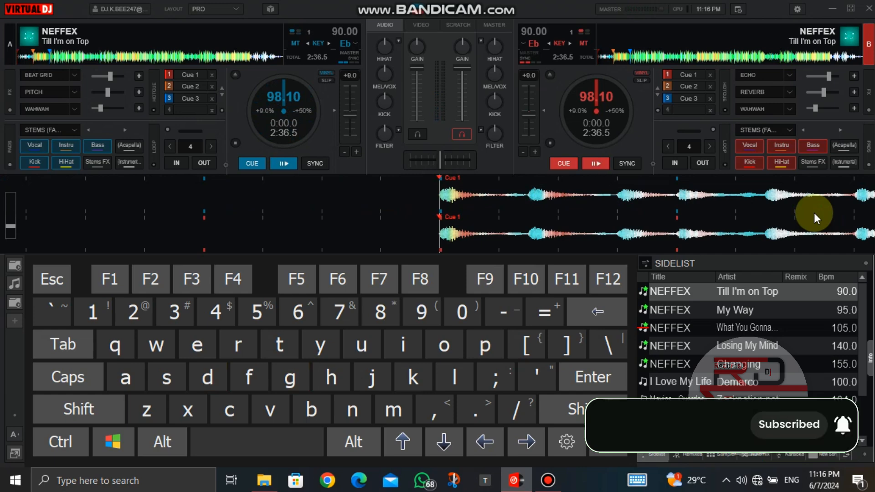
pyautogui.click(283, 163)
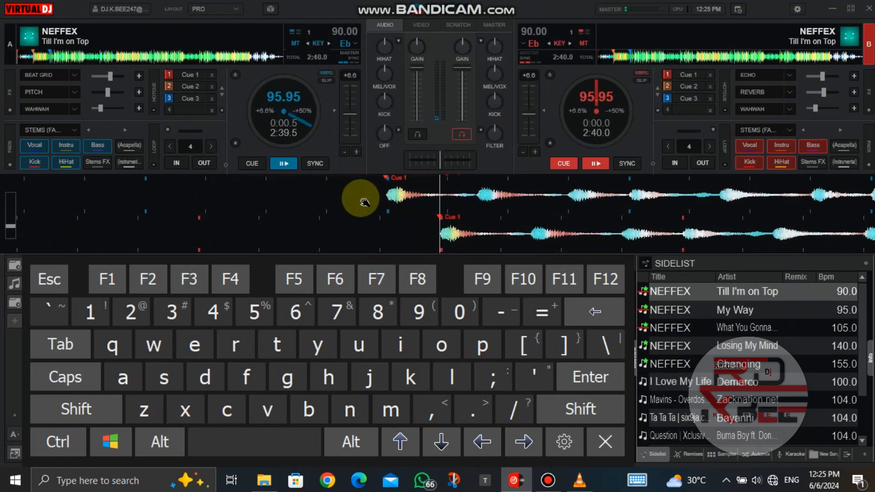
# - Clone deck 2's My Way onto deck 1, replacing Till I'm on Top
pyautogui.press('x')
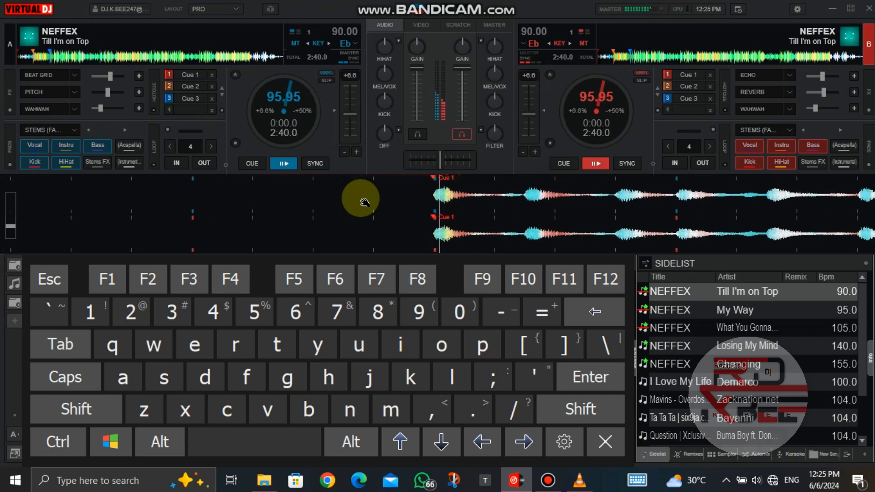
pyautogui.press('x')
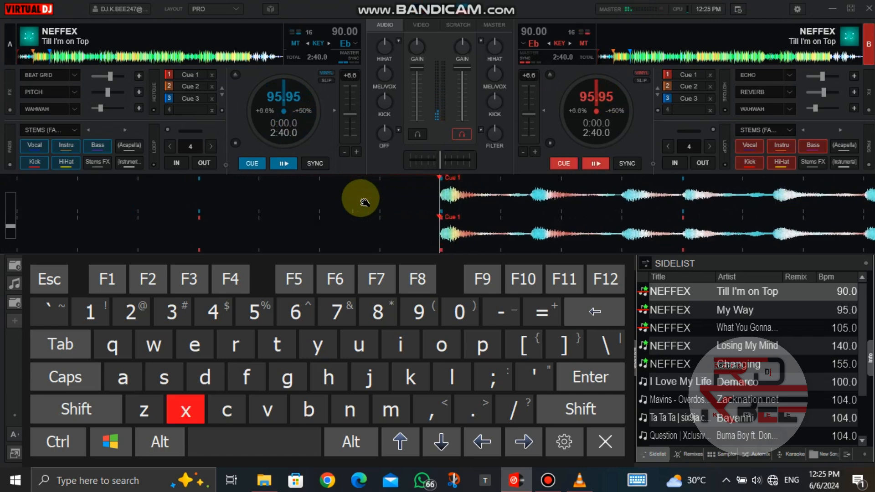
pyautogui.click(283, 163)
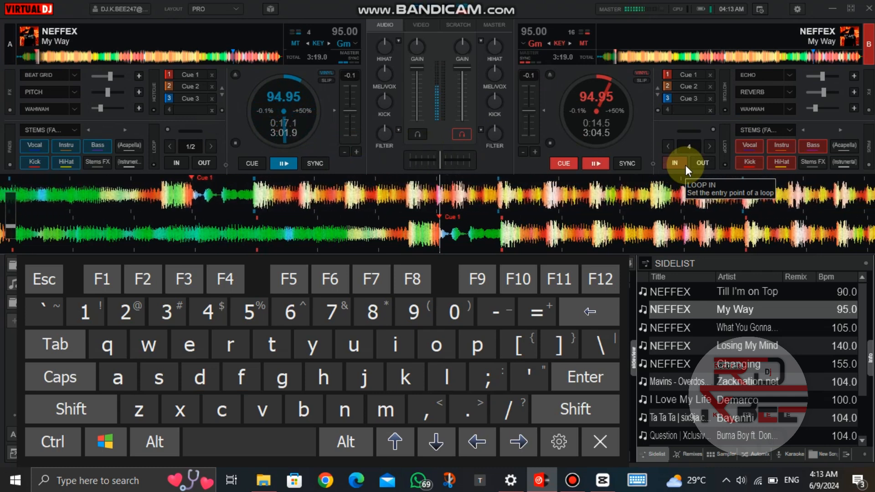
# - Copy My Way onto deck 1 at 0:14.5 and fire the G echo exit
pyautogui.press('f')
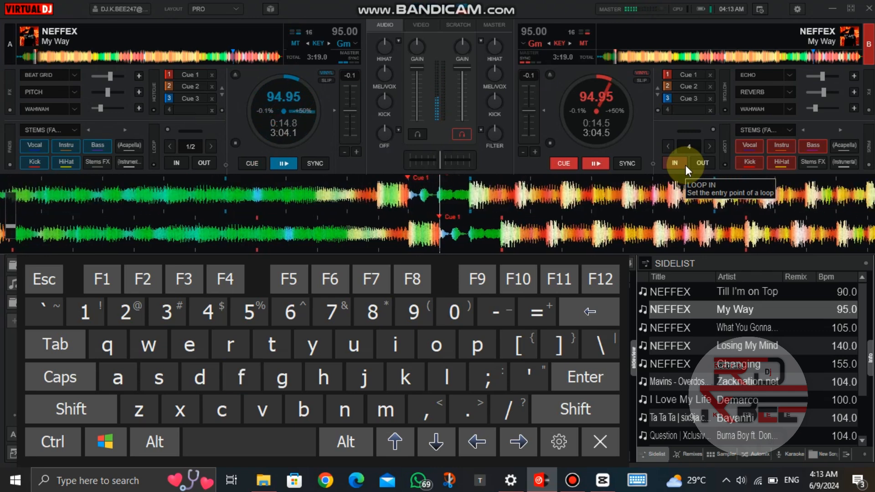
pyautogui.press('g')
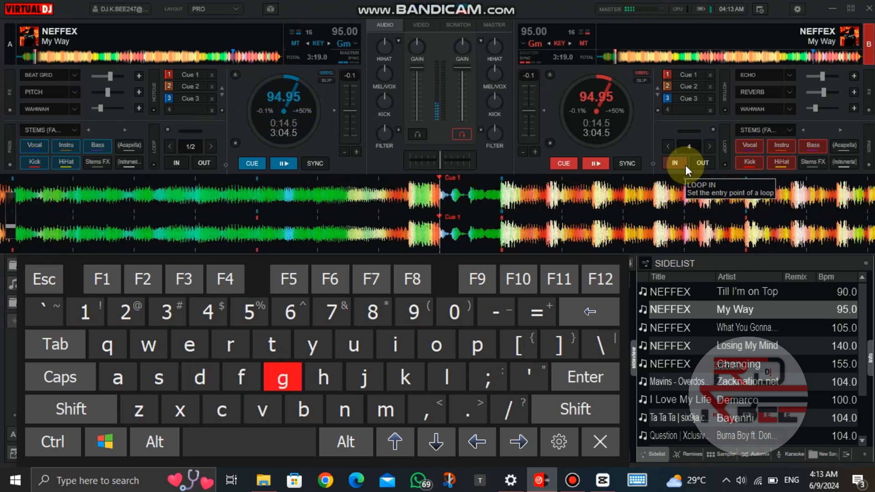